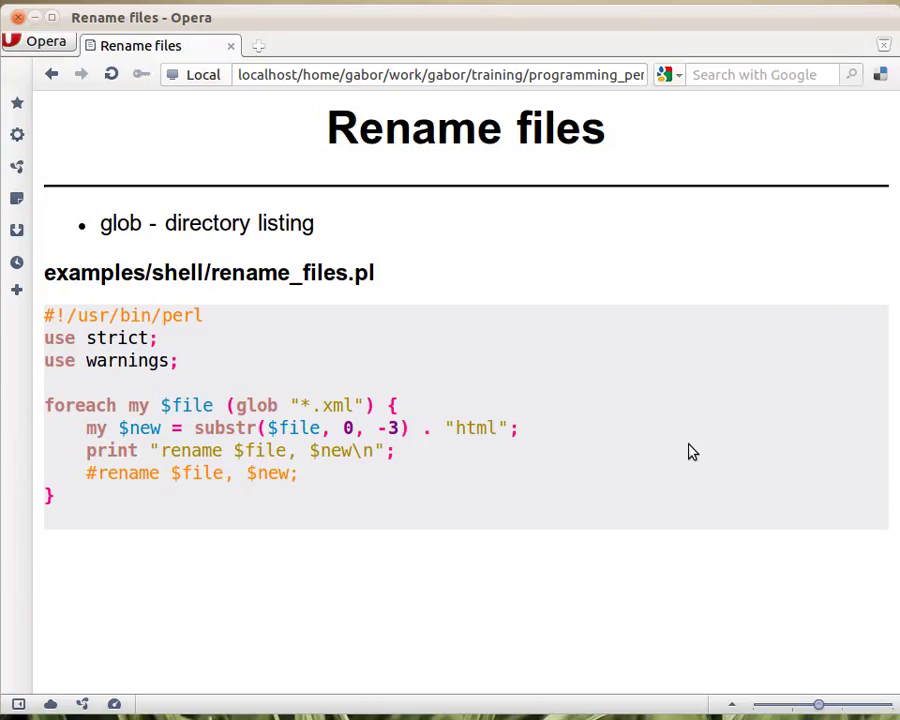
pyautogui.moveTo(652, 404)
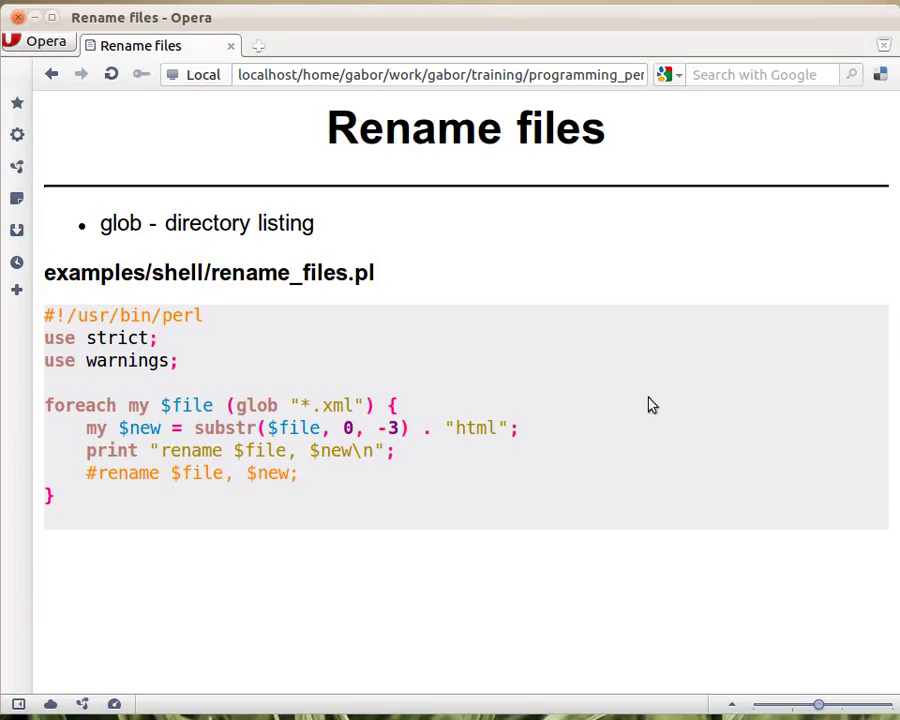
pyautogui.moveTo(248, 414)
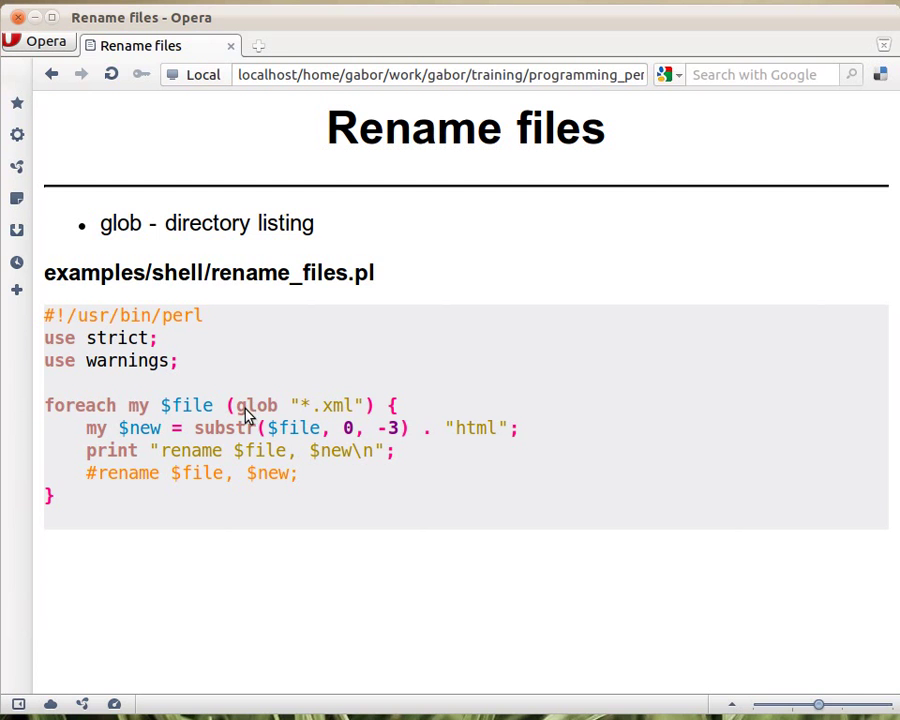
pyautogui.moveTo(346, 400)
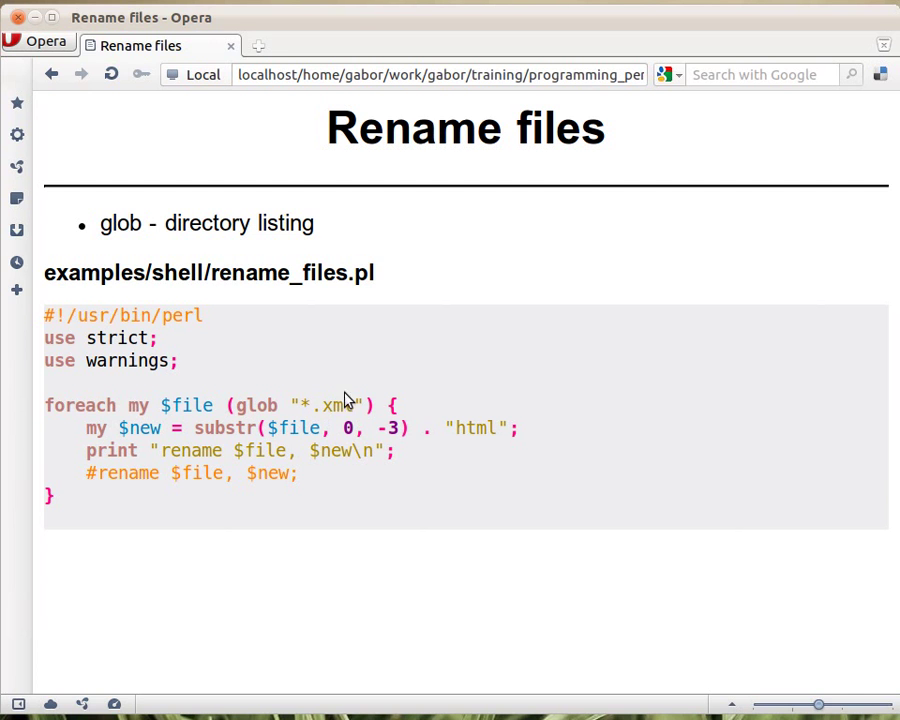
pyautogui.moveTo(258, 420)
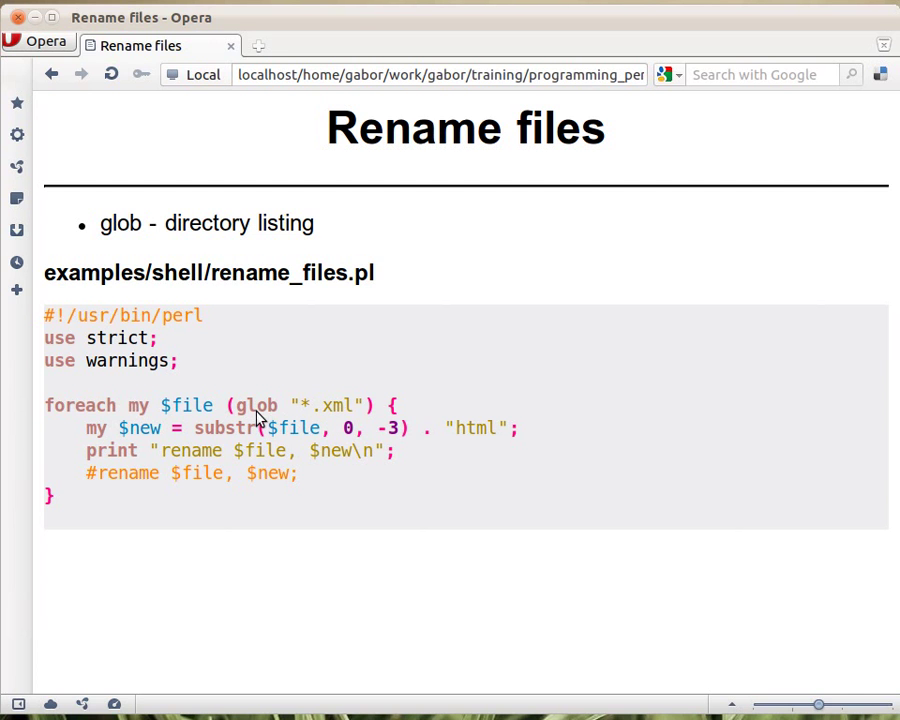
pyautogui.moveTo(360, 428)
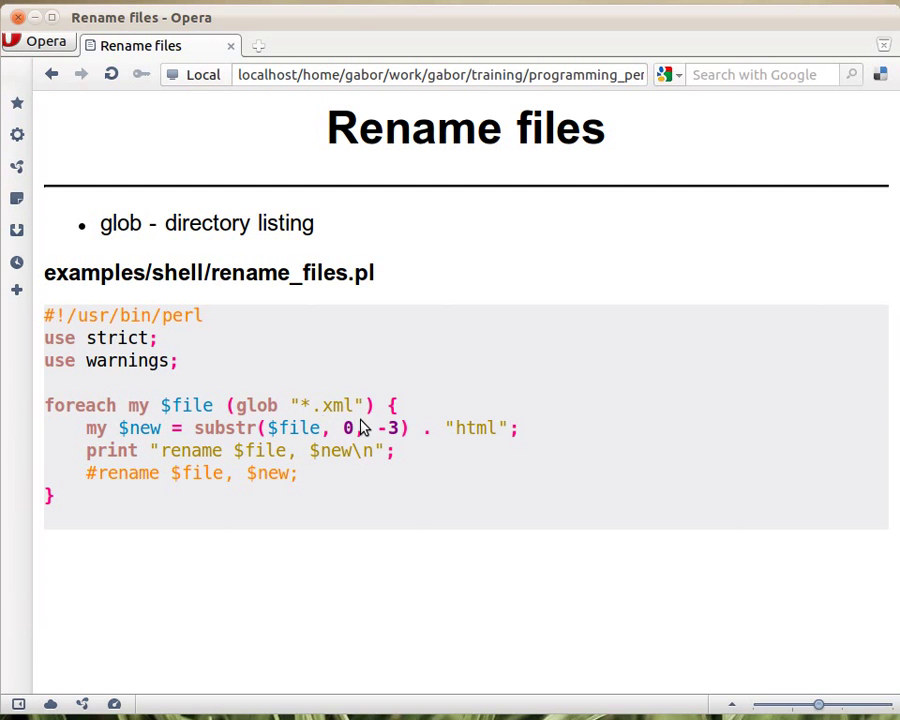
pyautogui.moveTo(360, 414)
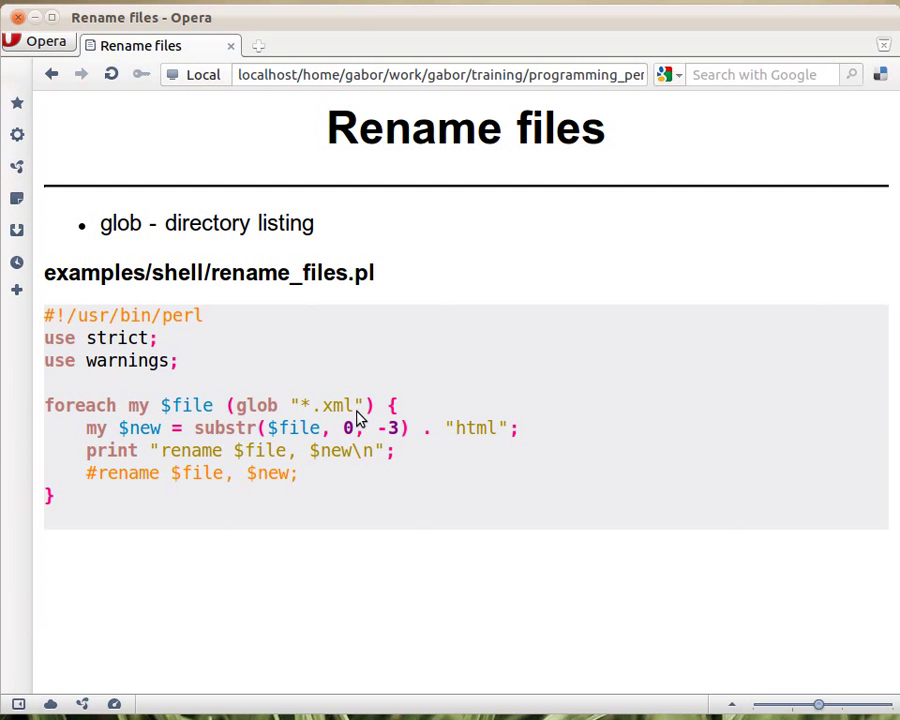
pyautogui.moveTo(98, 414)
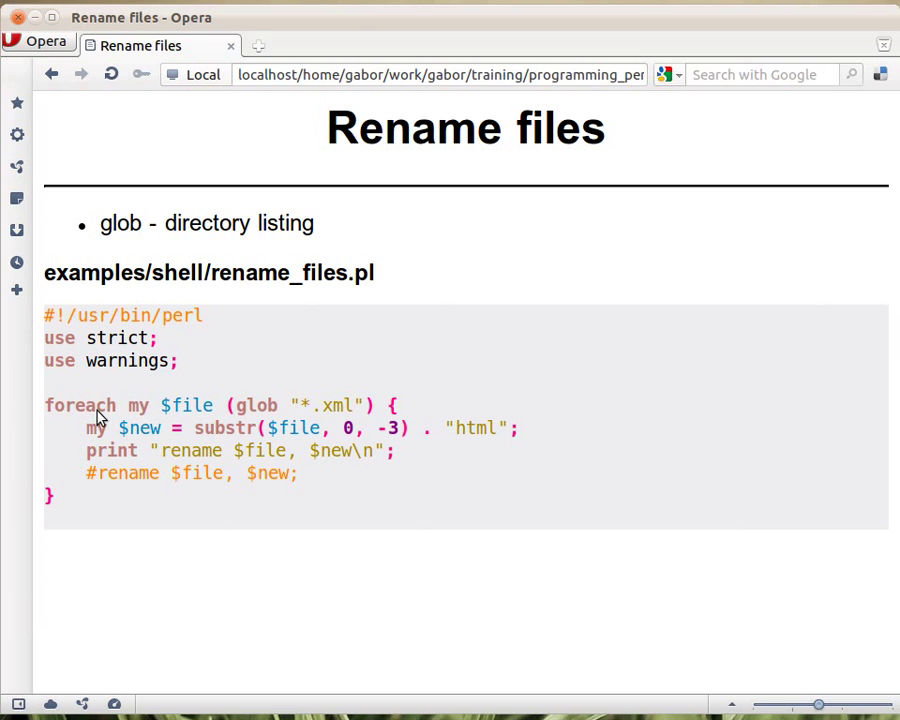
pyautogui.moveTo(176, 388)
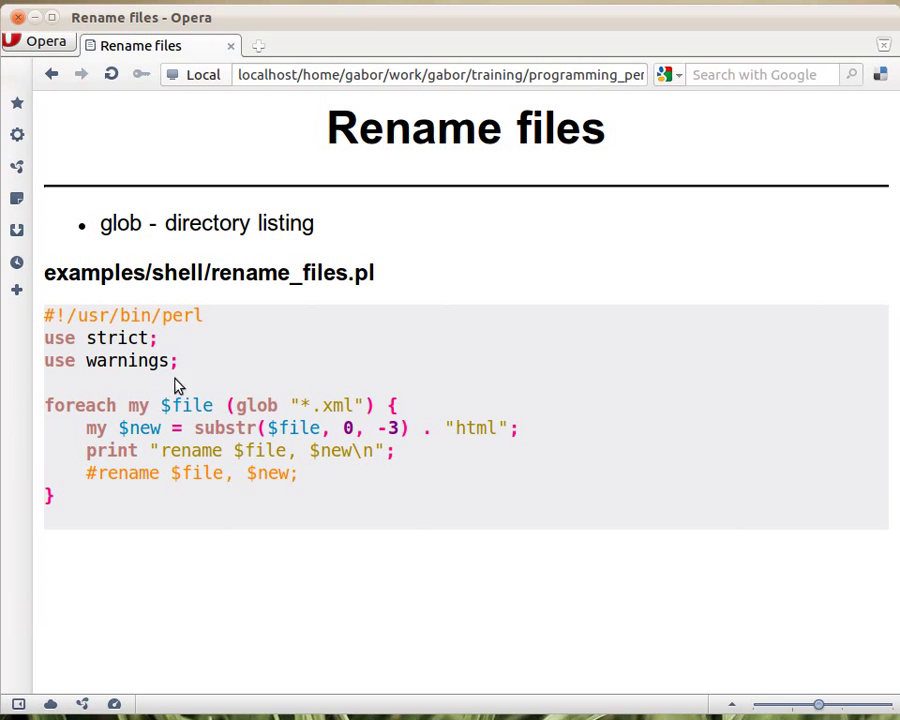
pyautogui.moveTo(210, 420)
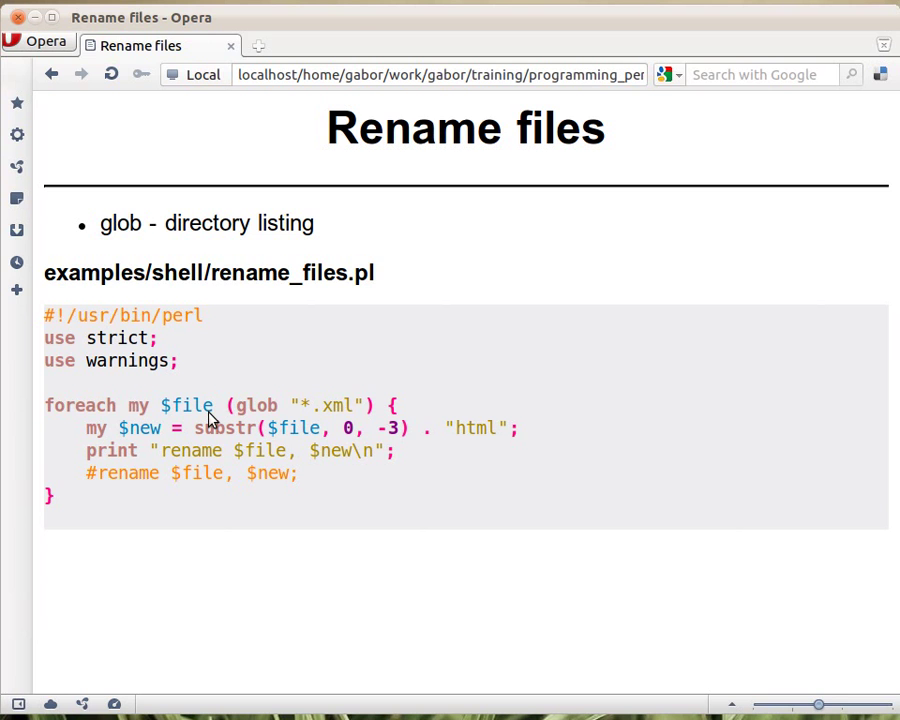
pyautogui.moveTo(288, 428)
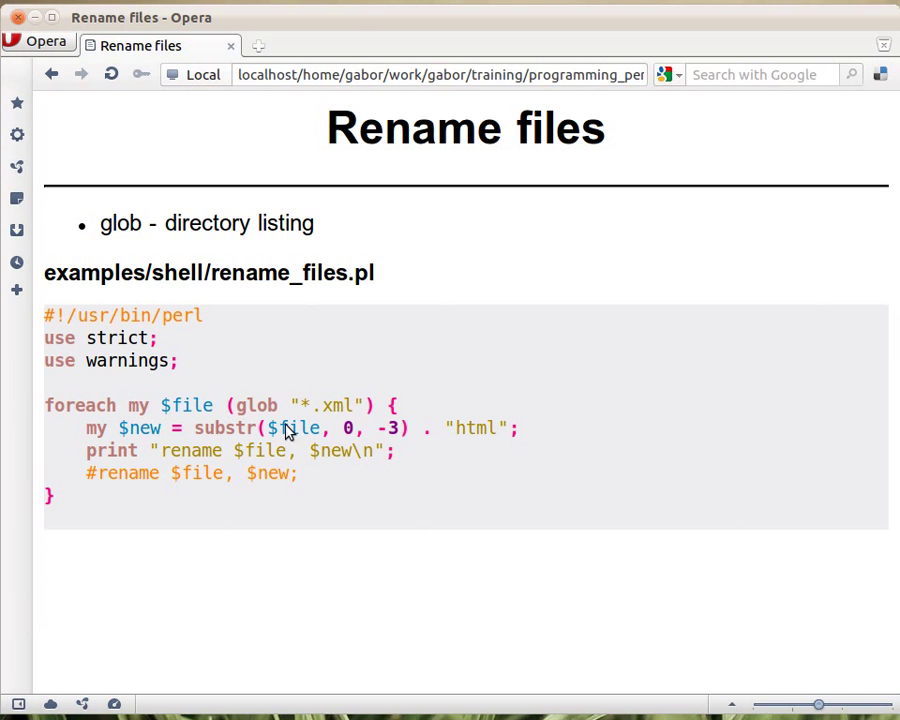
pyautogui.moveTo(446, 594)
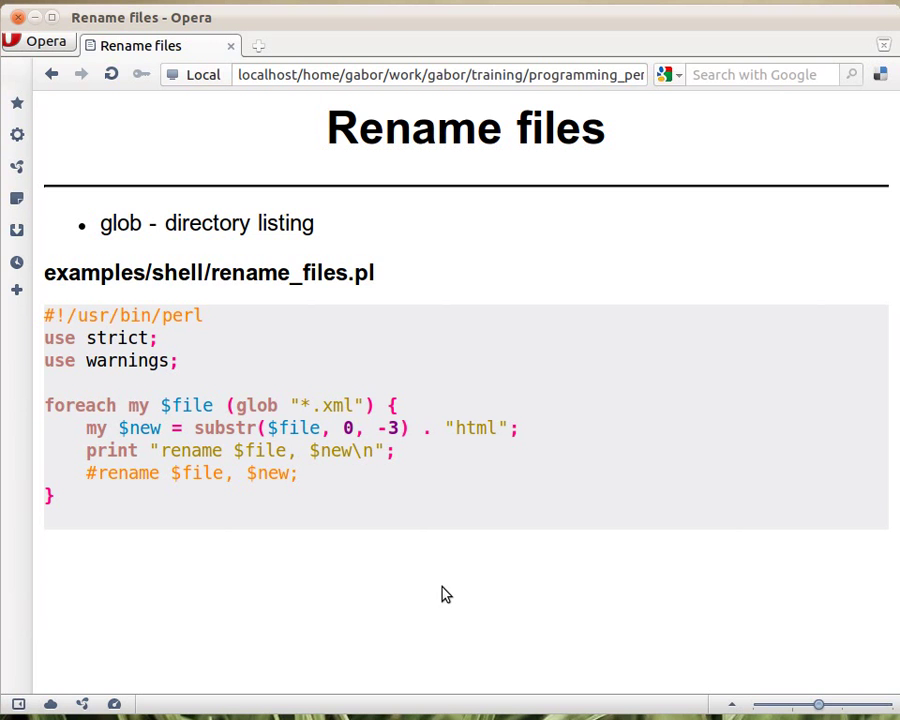
pyautogui.moveTo(392, 512)
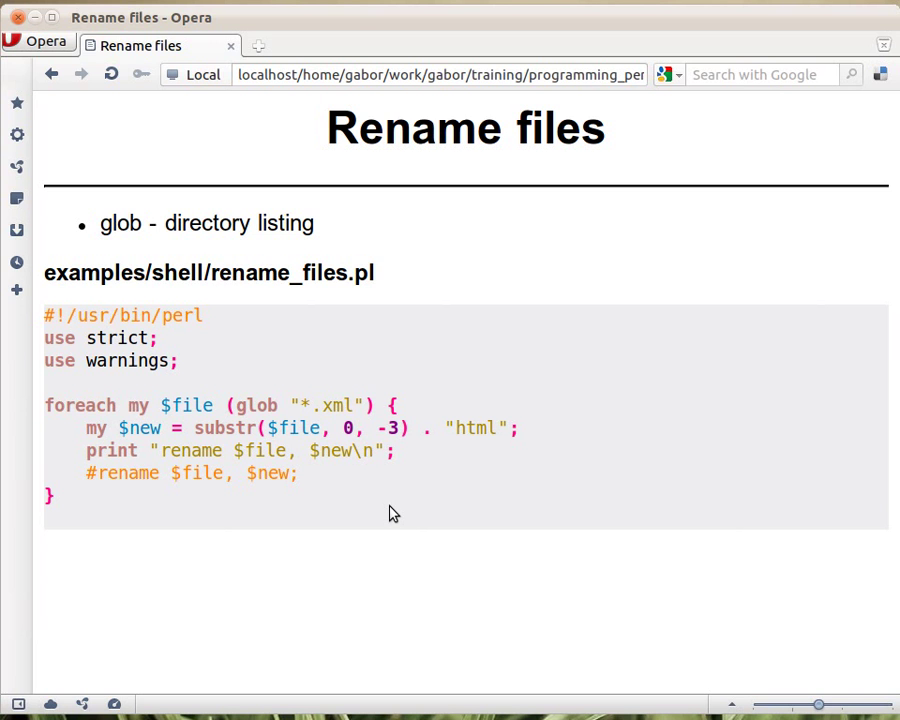
pyautogui.moveTo(236, 442)
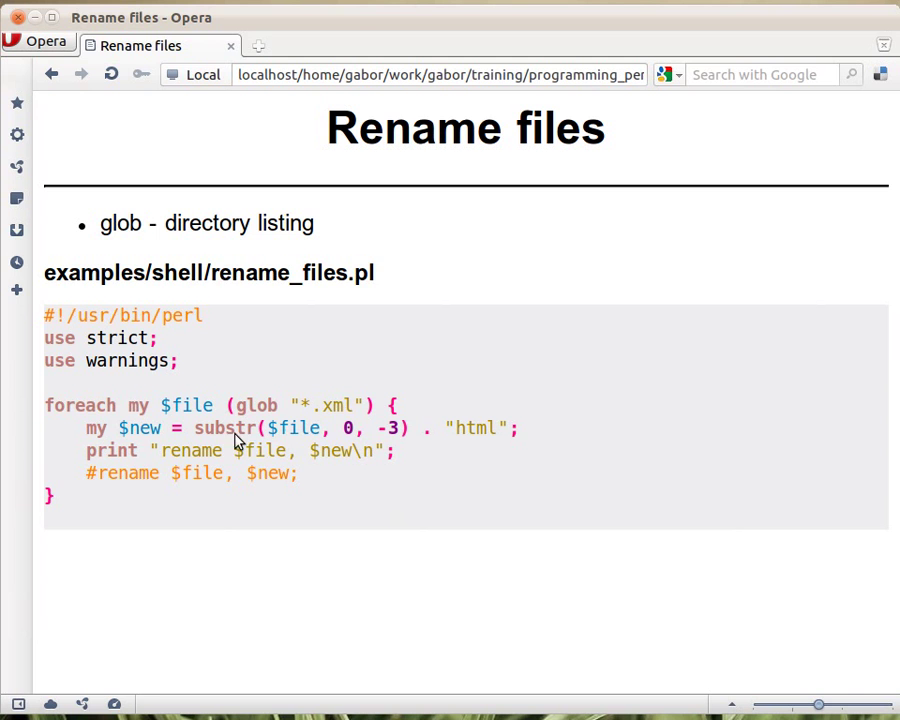
pyautogui.moveTo(284, 432)
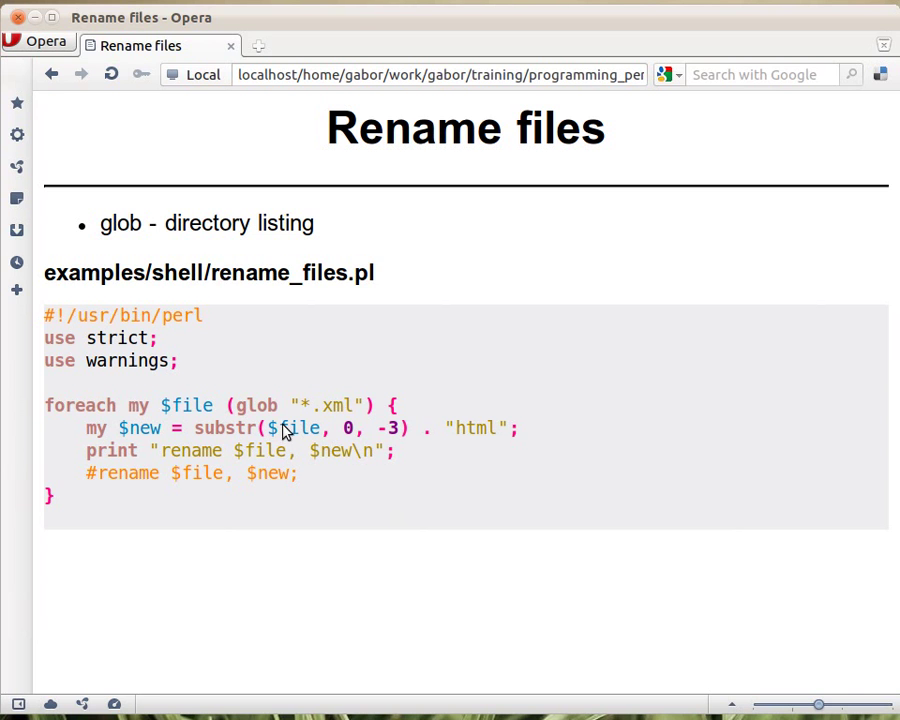
pyautogui.moveTo(356, 448)
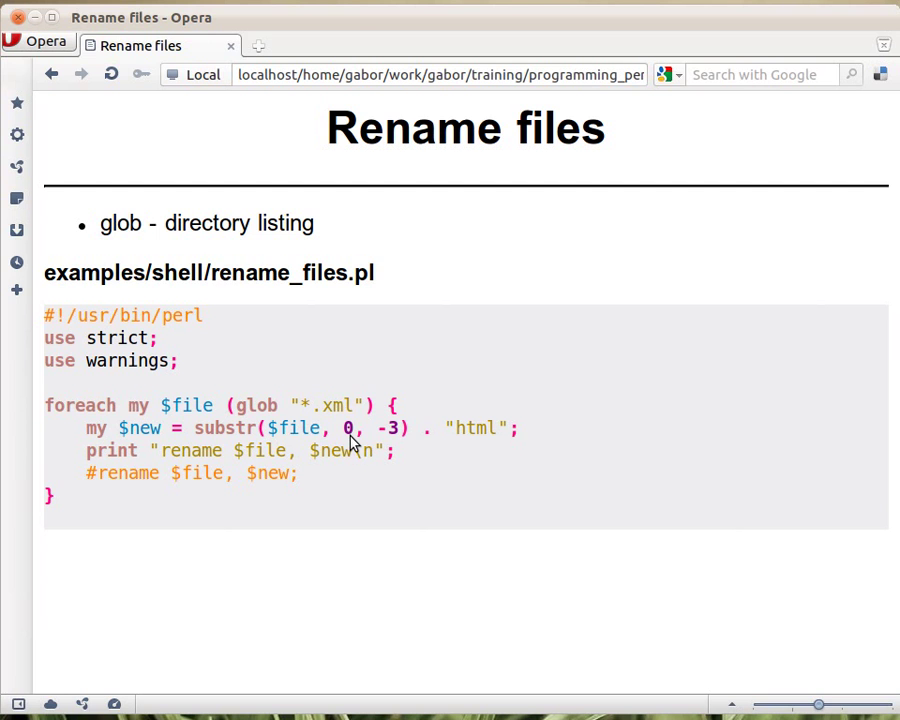
pyautogui.moveTo(392, 448)
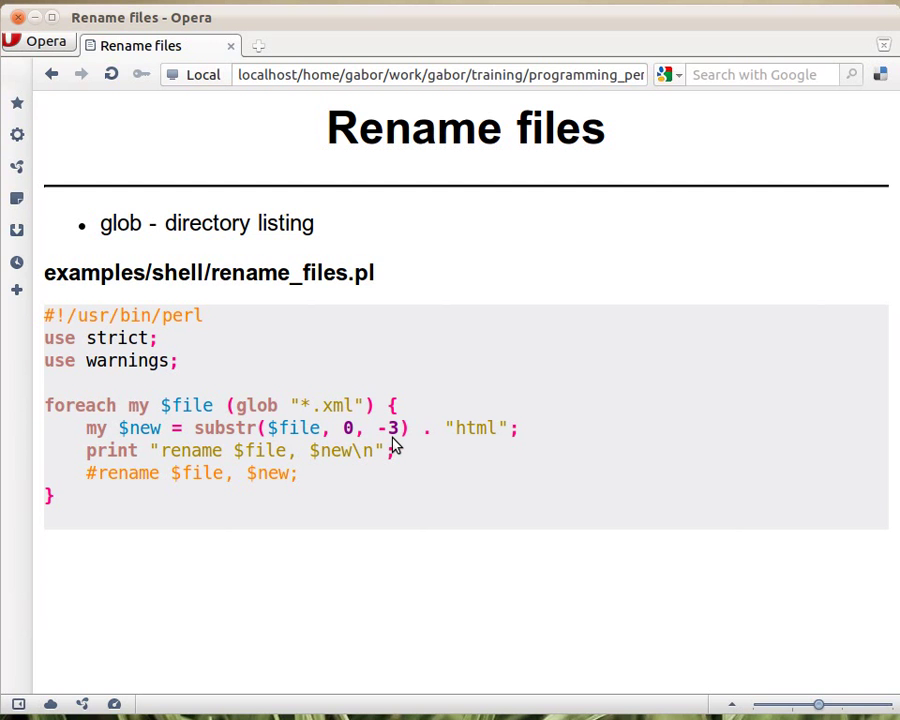
pyautogui.moveTo(388, 440)
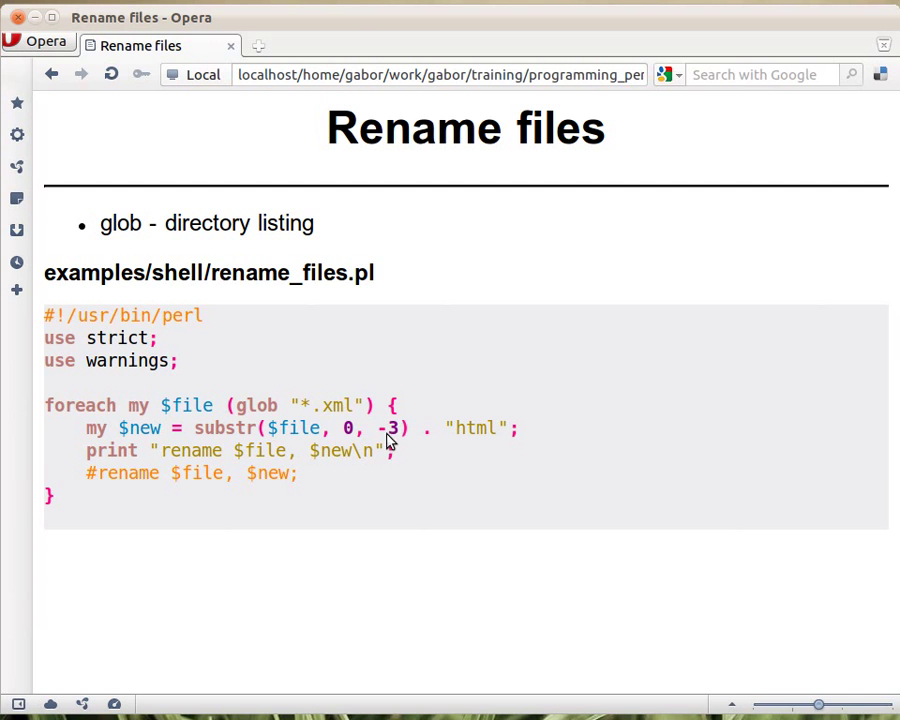
pyautogui.moveTo(398, 444)
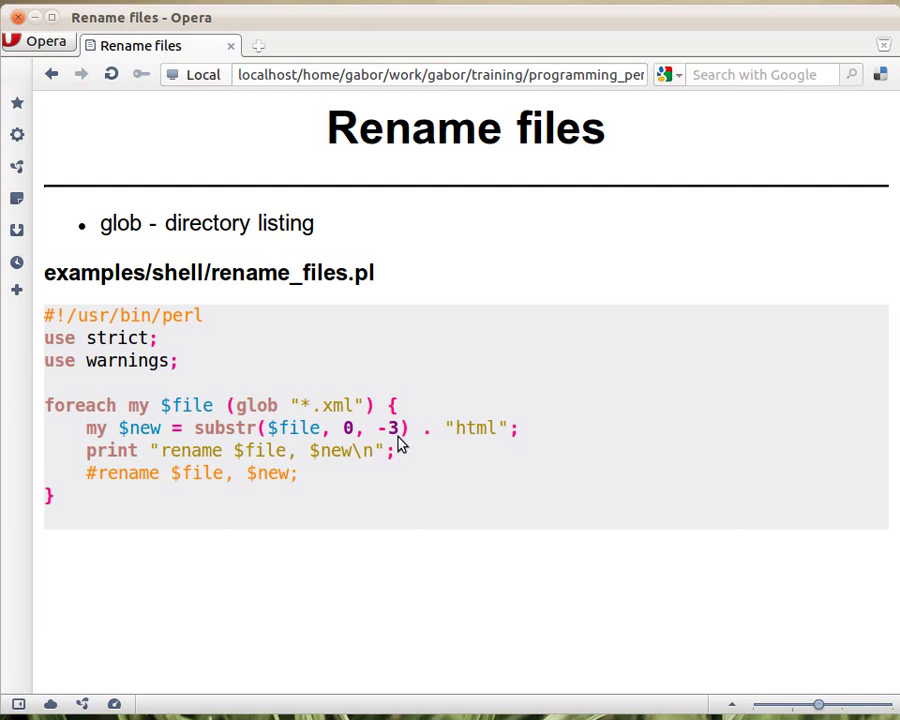
pyautogui.moveTo(196, 428)
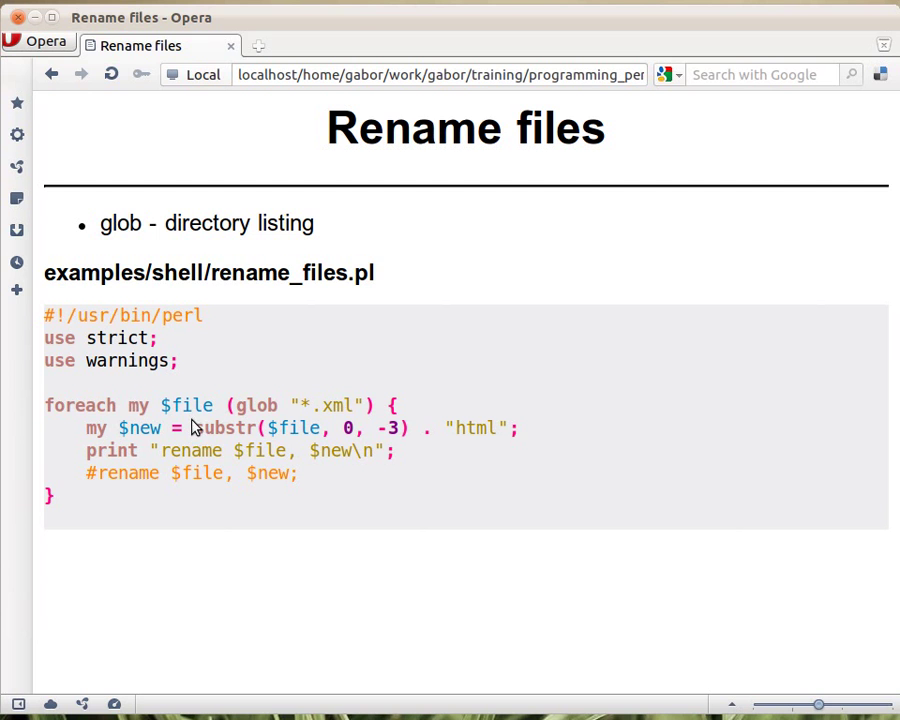
pyautogui.moveTo(418, 444)
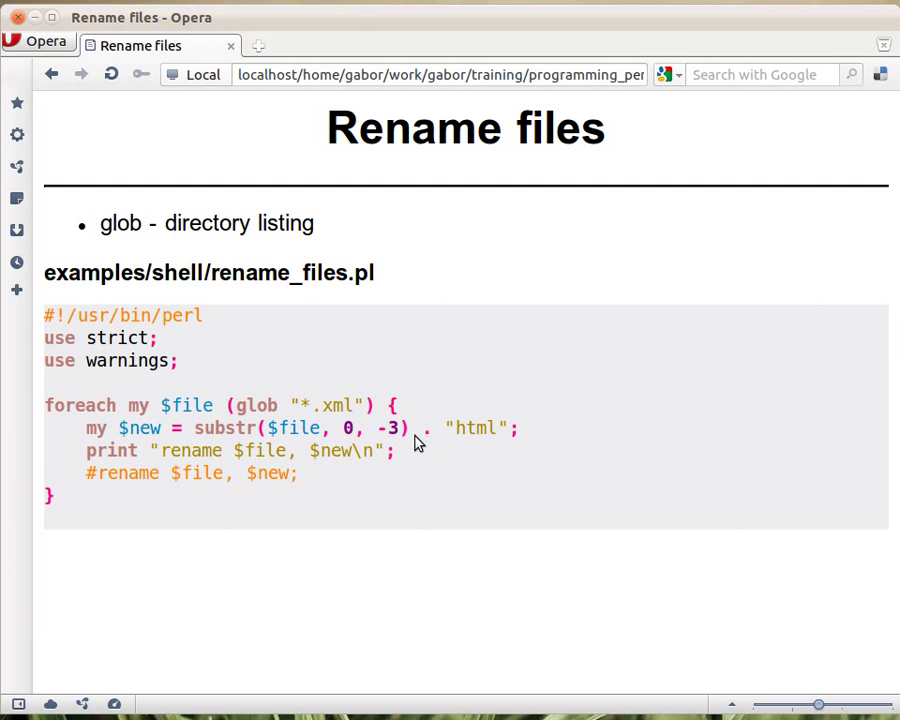
pyautogui.moveTo(432, 448)
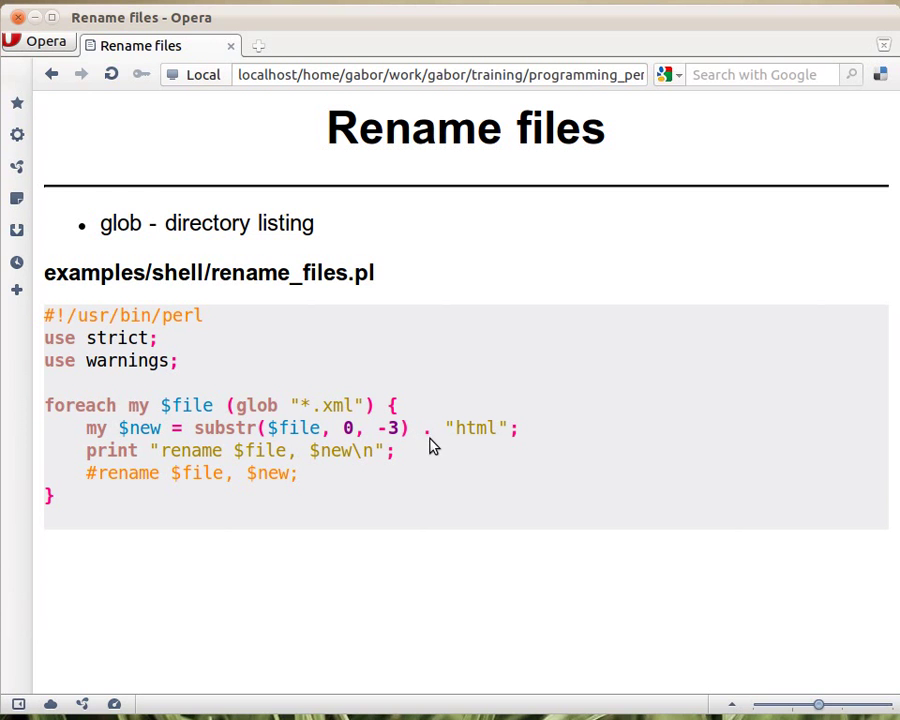
pyautogui.moveTo(502, 448)
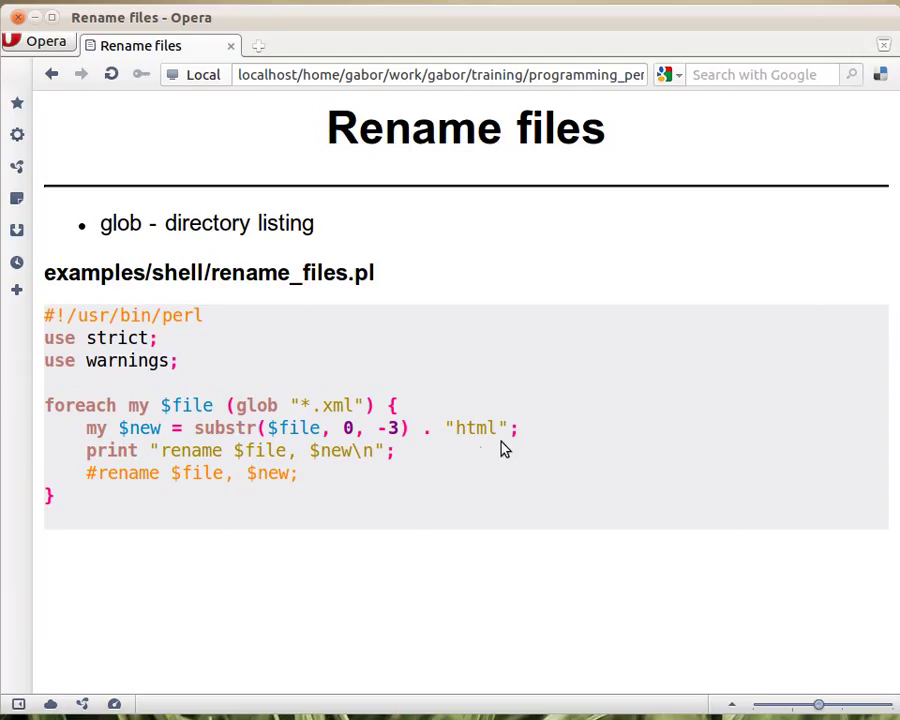
pyautogui.moveTo(496, 500)
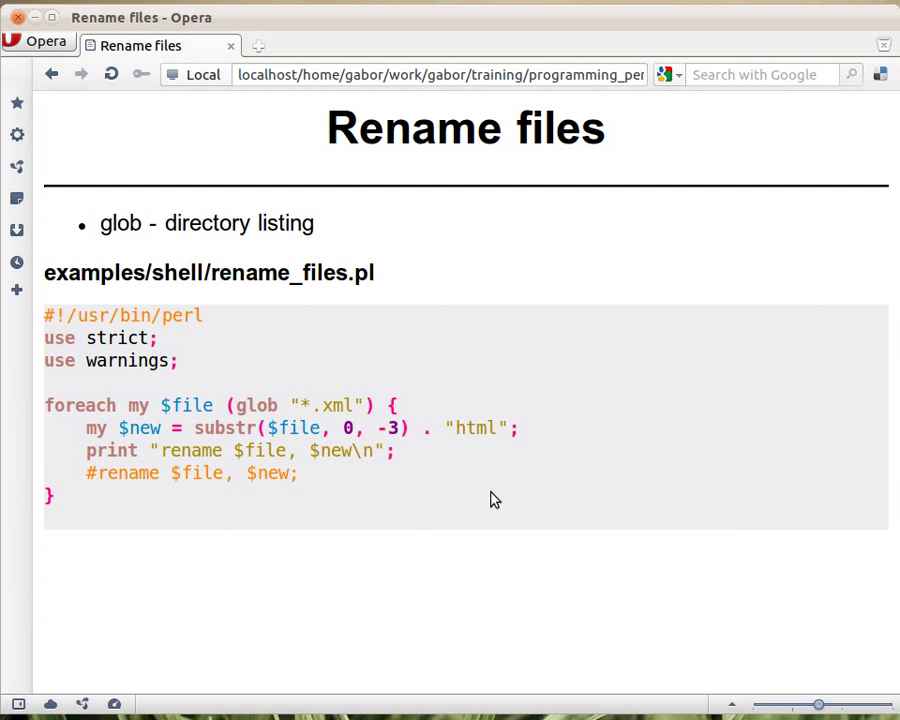
pyautogui.moveTo(284, 424)
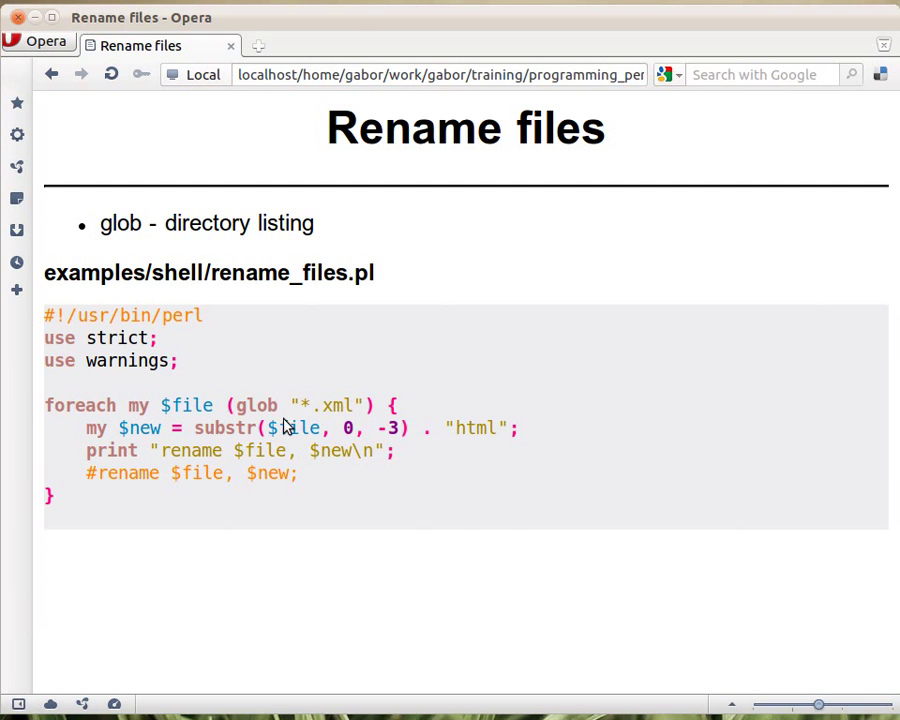
pyautogui.moveTo(448, 528)
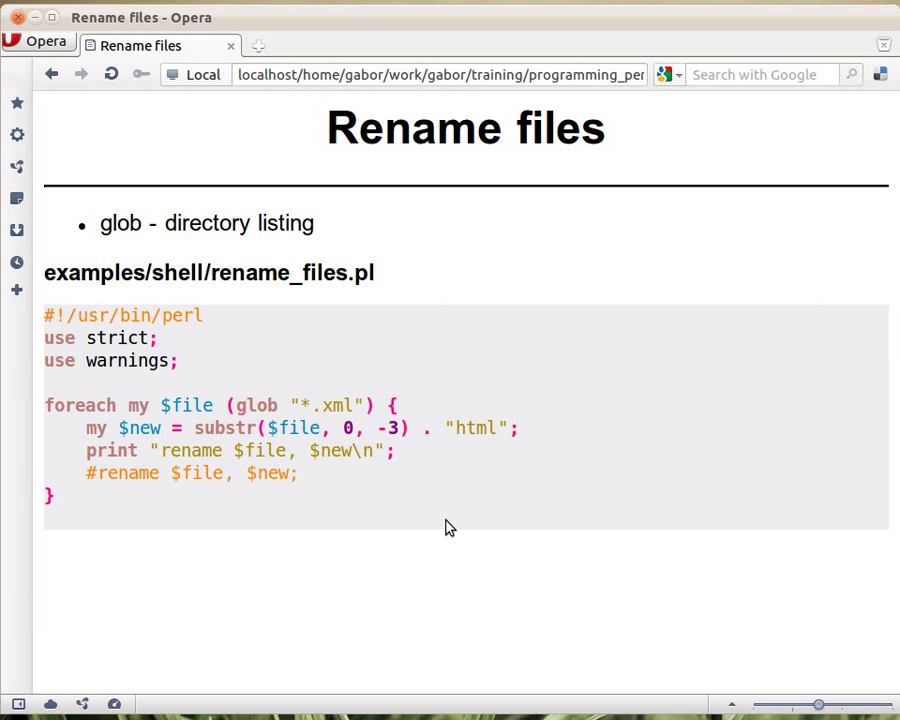
pyautogui.moveTo(490, 456)
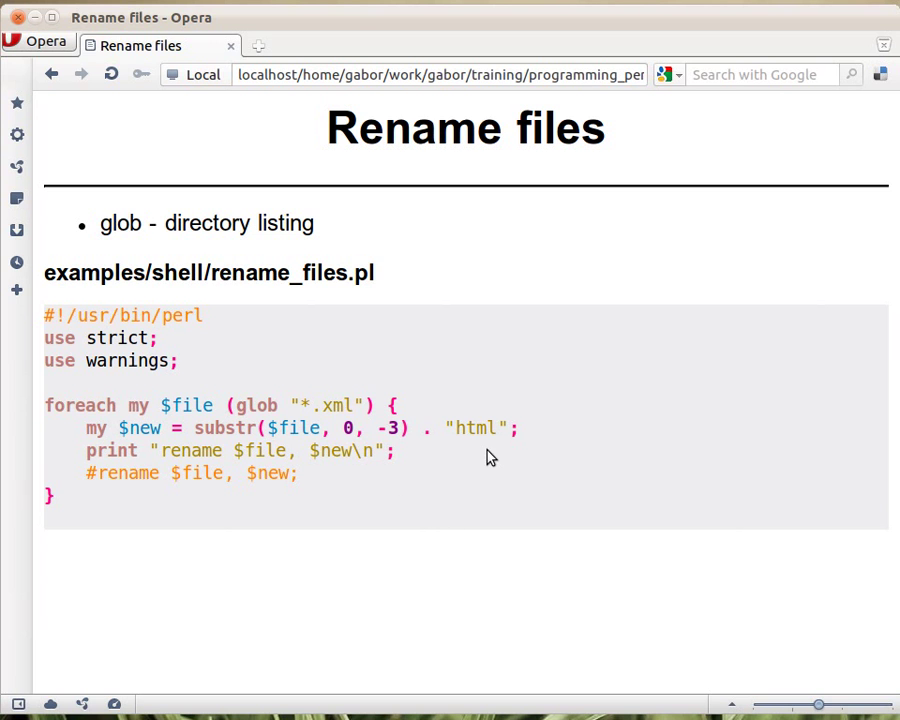
pyautogui.moveTo(344, 428)
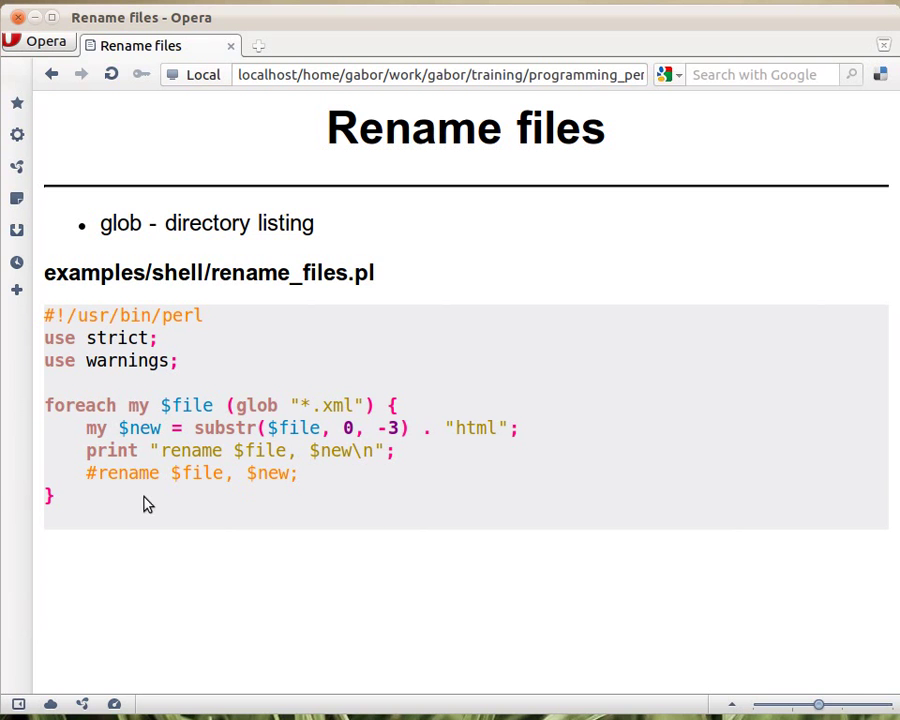
pyautogui.moveTo(212, 494)
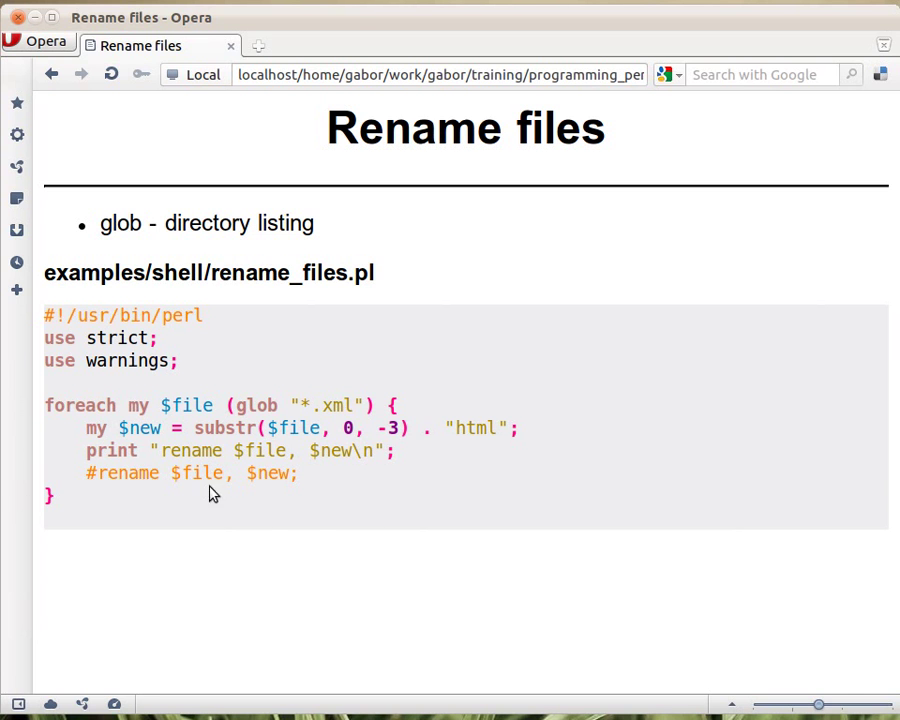
pyautogui.moveTo(98, 490)
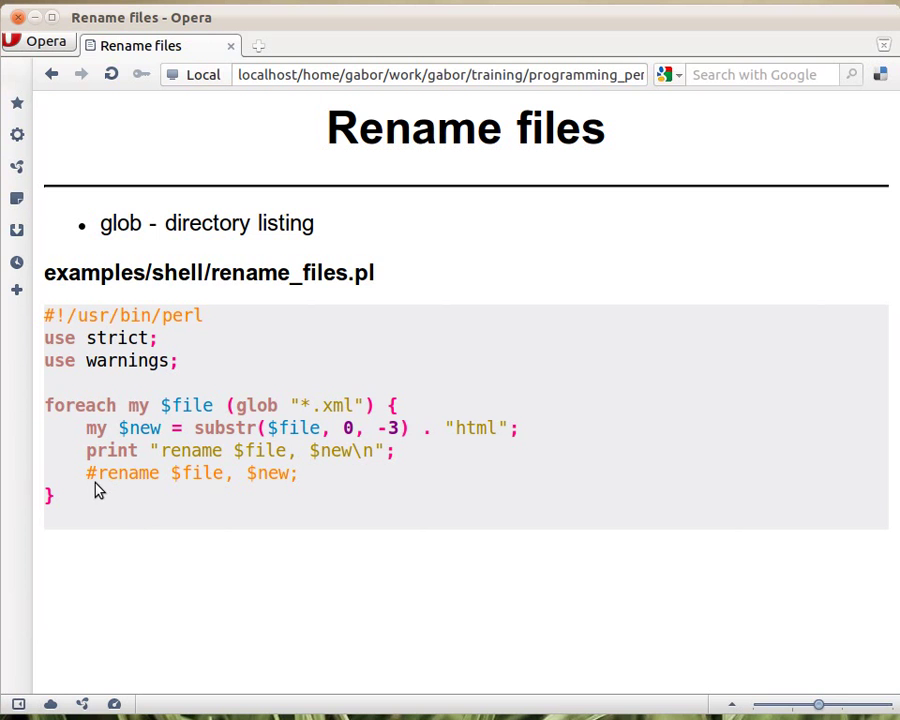
pyautogui.moveTo(324, 616)
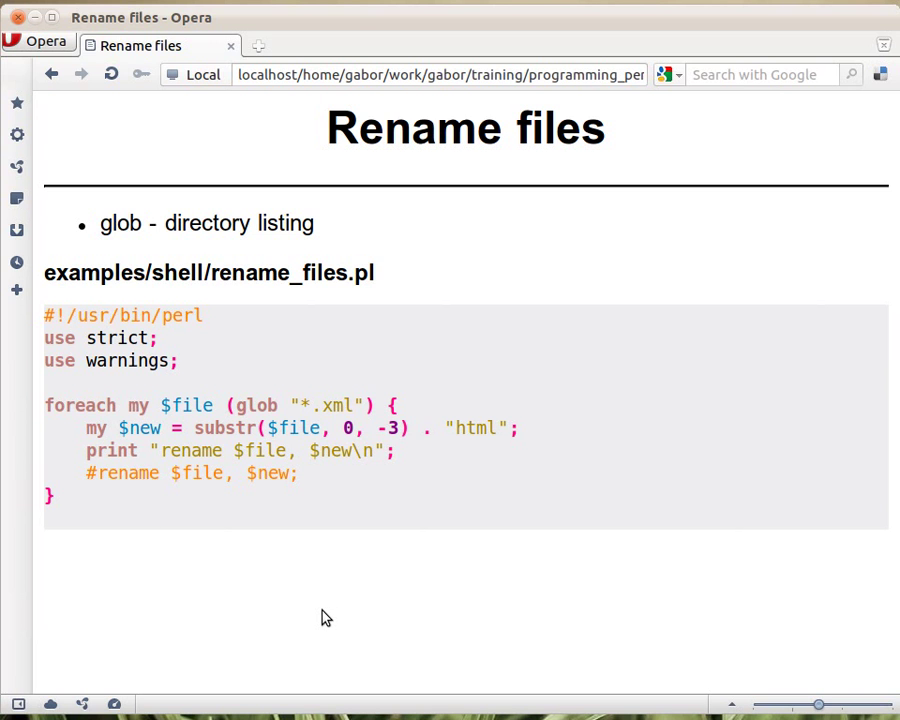
pyautogui.moveTo(280, 468)
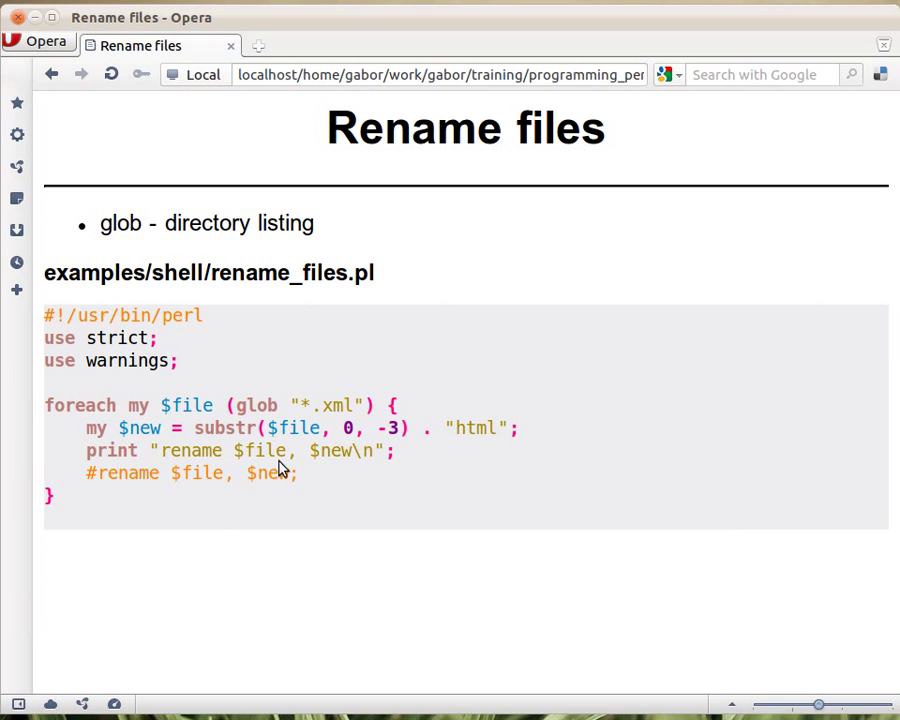
pyautogui.moveTo(388, 462)
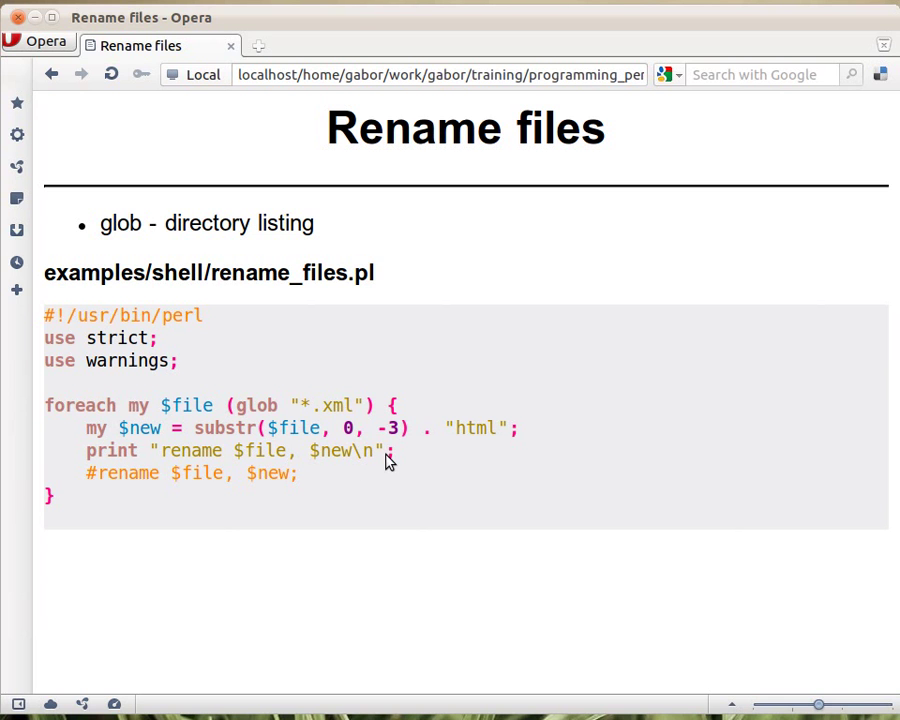
pyautogui.moveTo(252, 510)
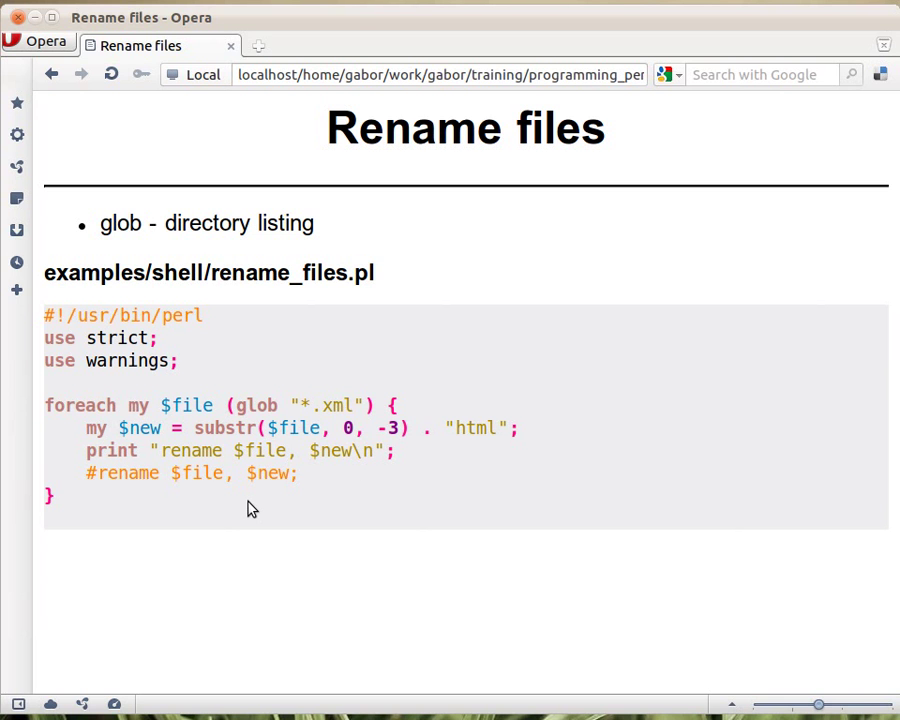